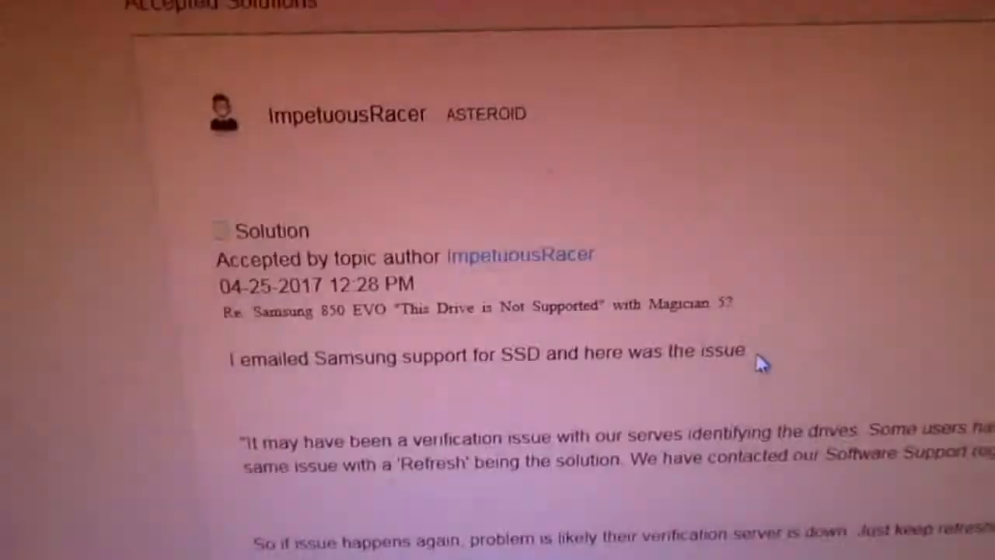
scroll("up", 3)
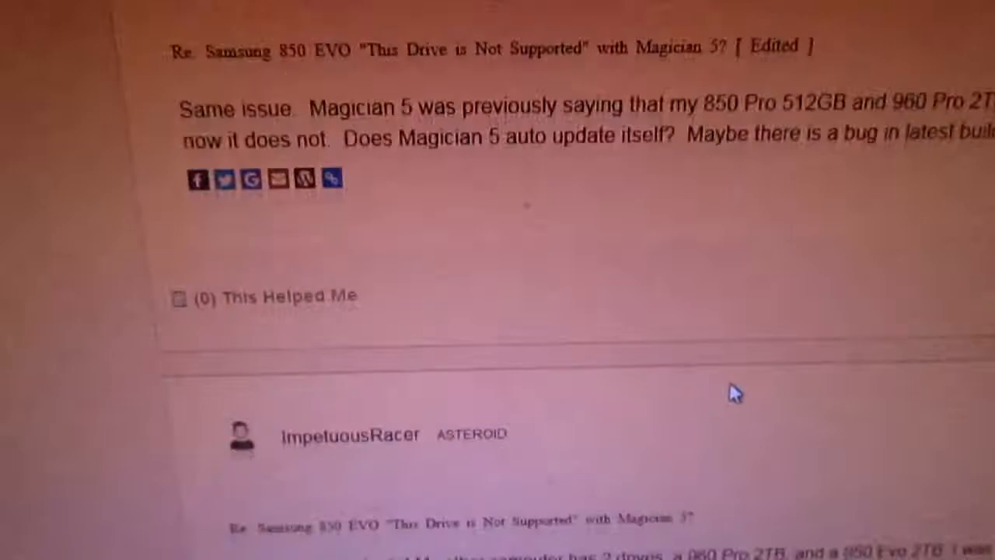
scroll("down", 3)
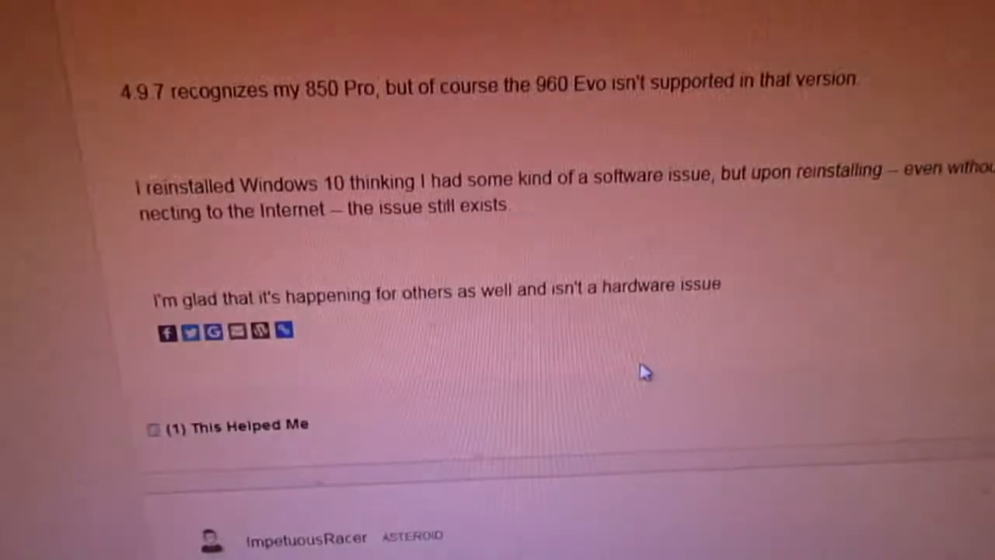
scroll("down", 3)
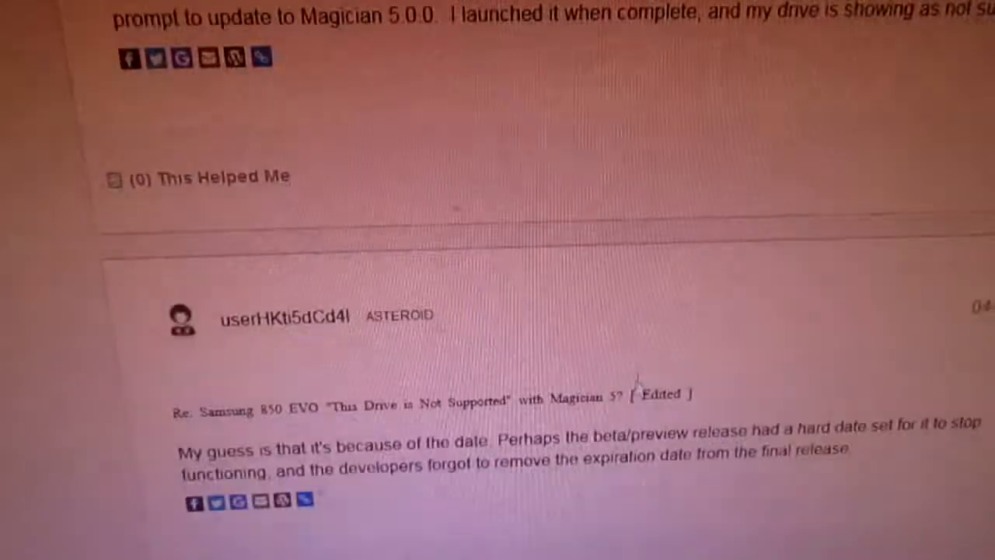
scroll("up", 3)
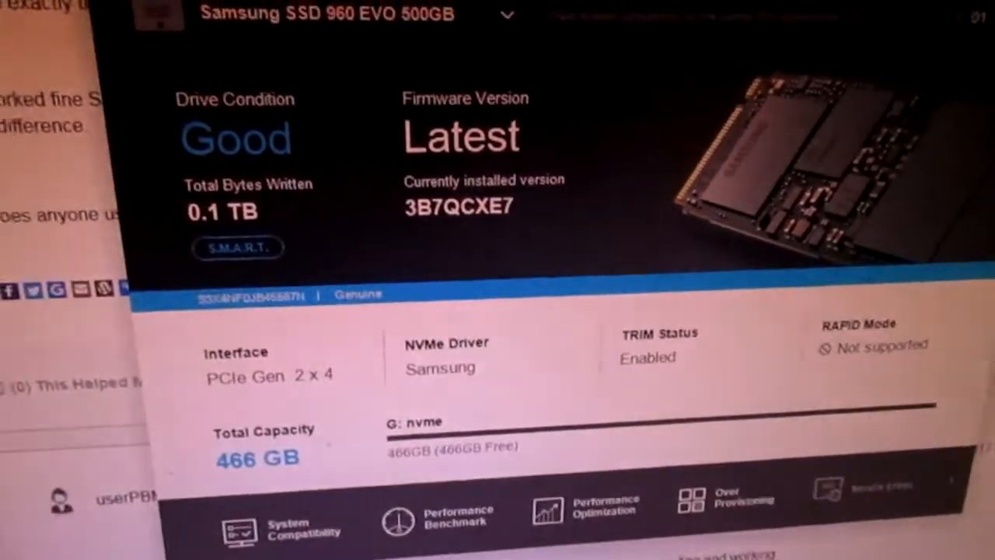
scroll("down", 3)
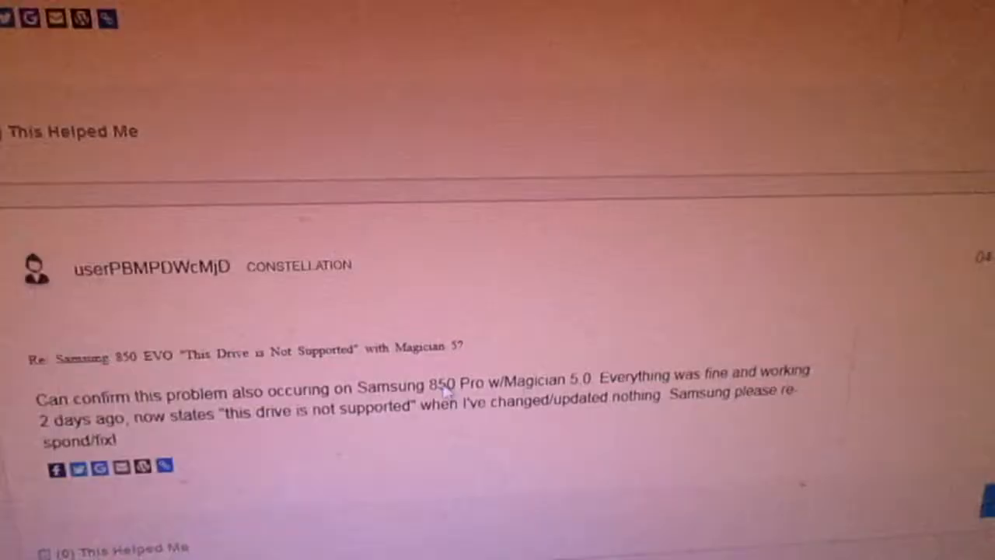
scroll("down", 3)
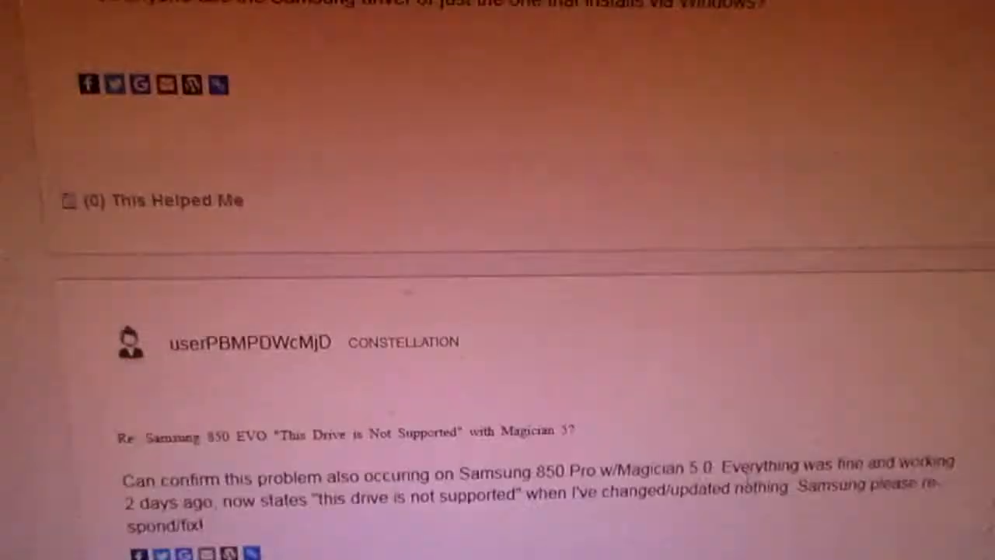
scroll("up", 3)
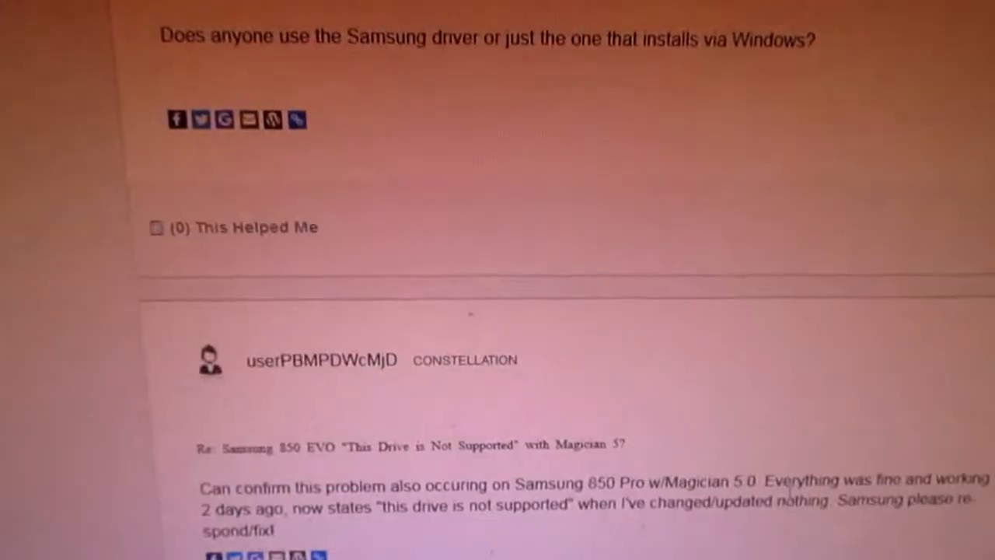
scroll("down", 3)
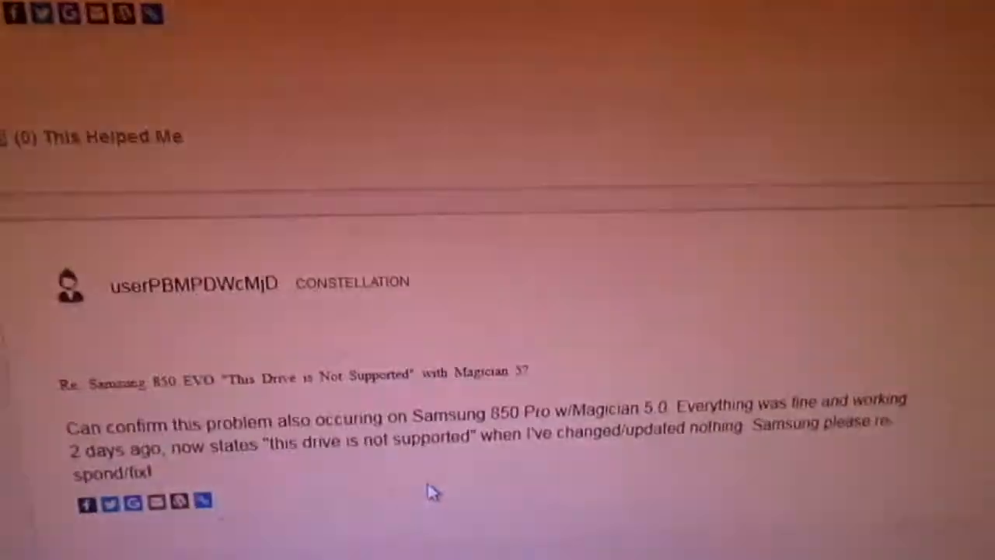